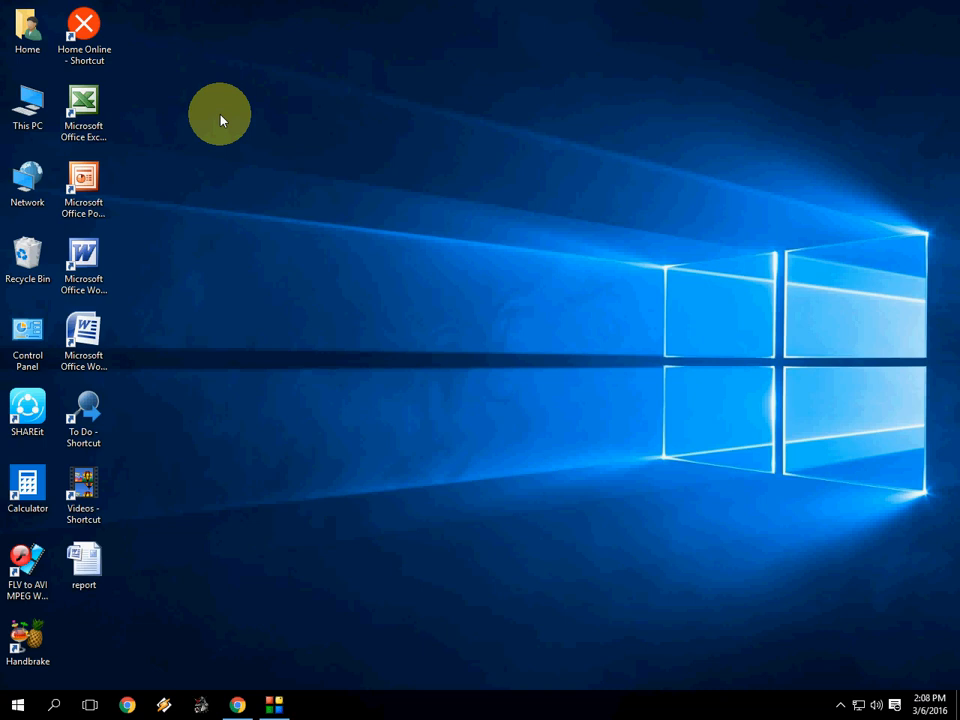
pyautogui.moveTo(145, 462)
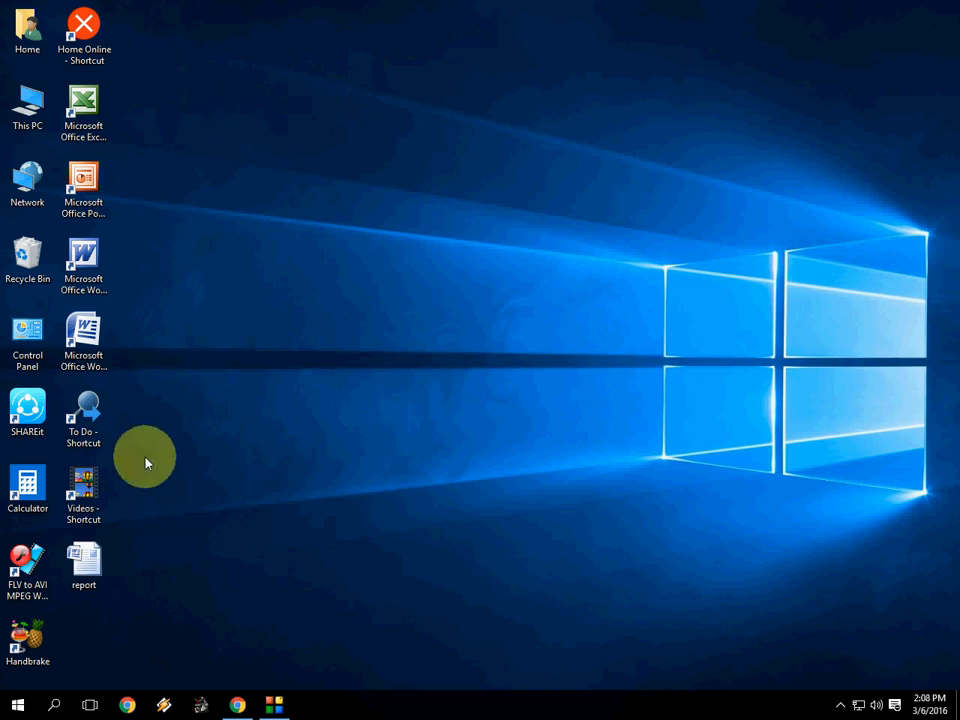
# Launch Microsoft Office Word 2007 from its desktop shortcut to get a blank document.
pyautogui.click(84, 560)
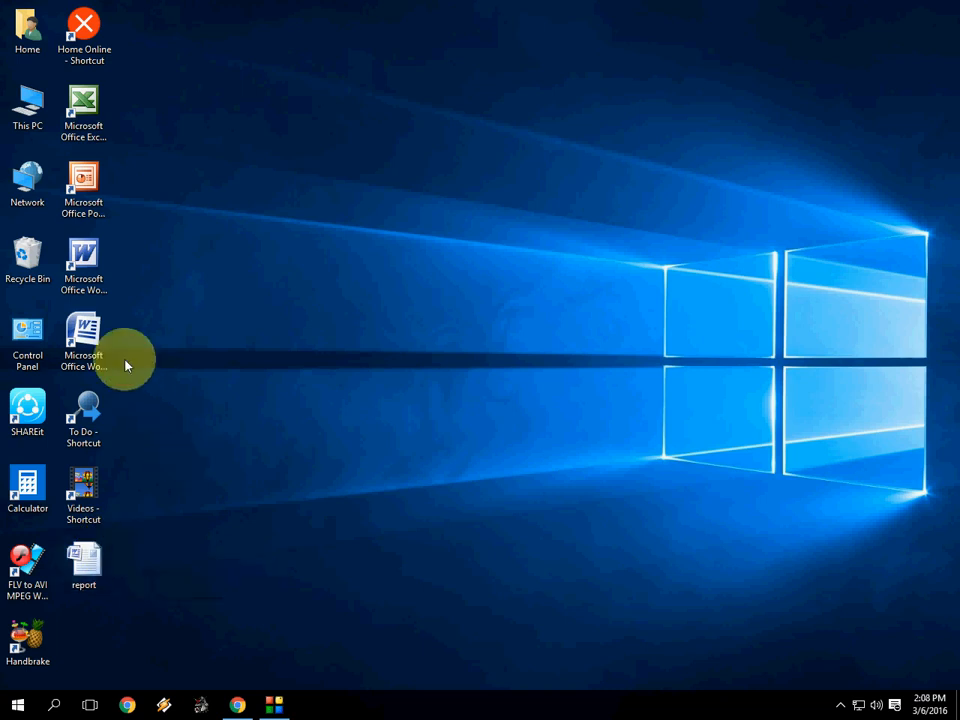
pyautogui.doubleClick(83, 340)
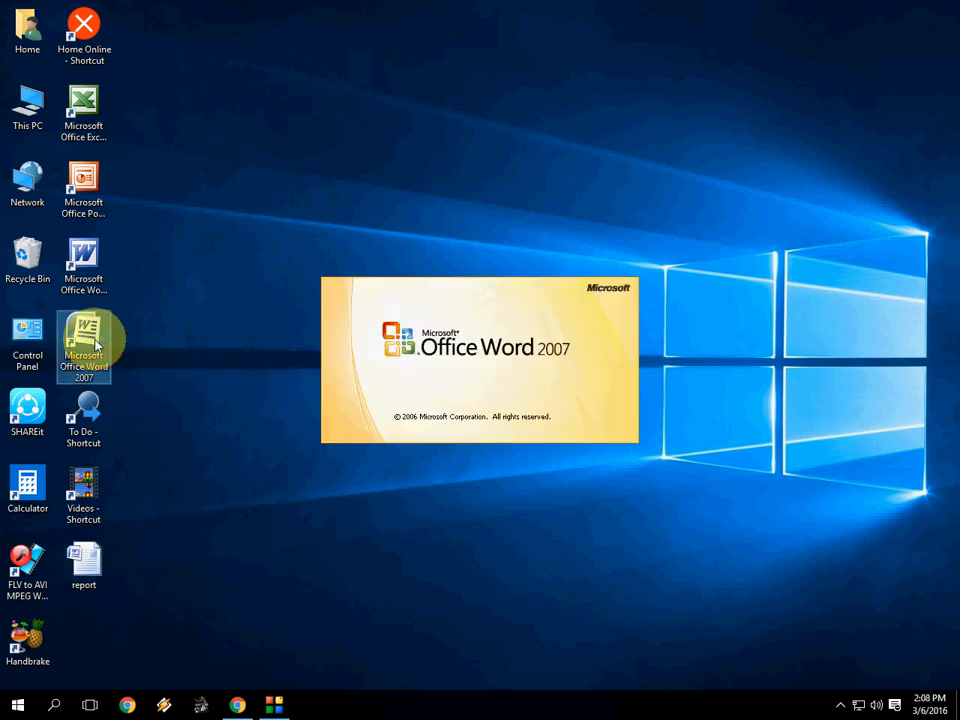
pyautogui.doubleClick(84, 340)
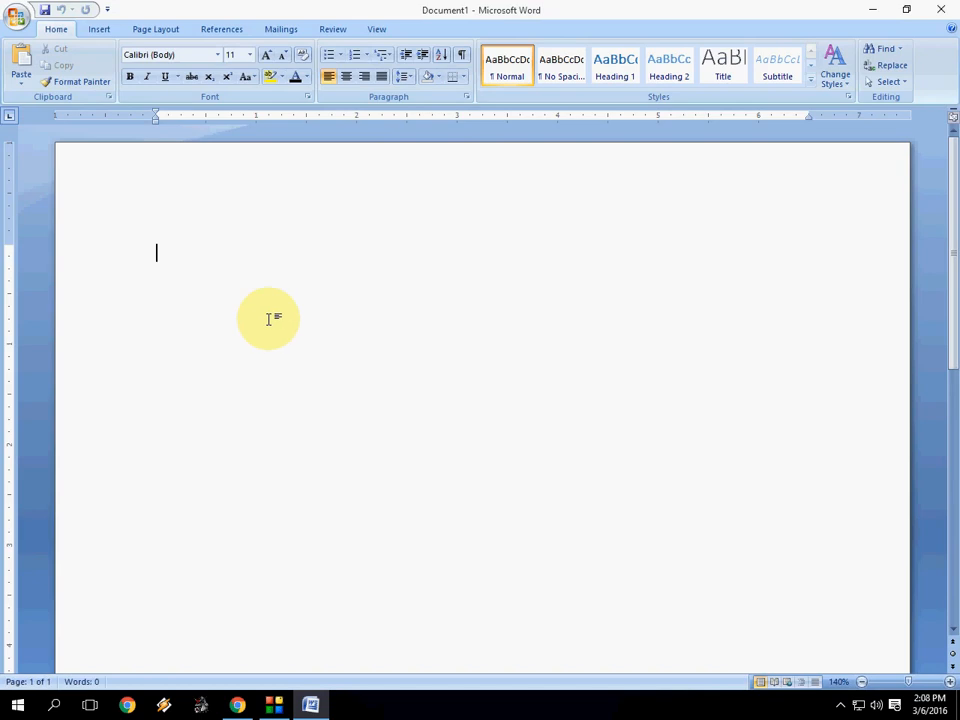
pyautogui.moveTo(271, 325)
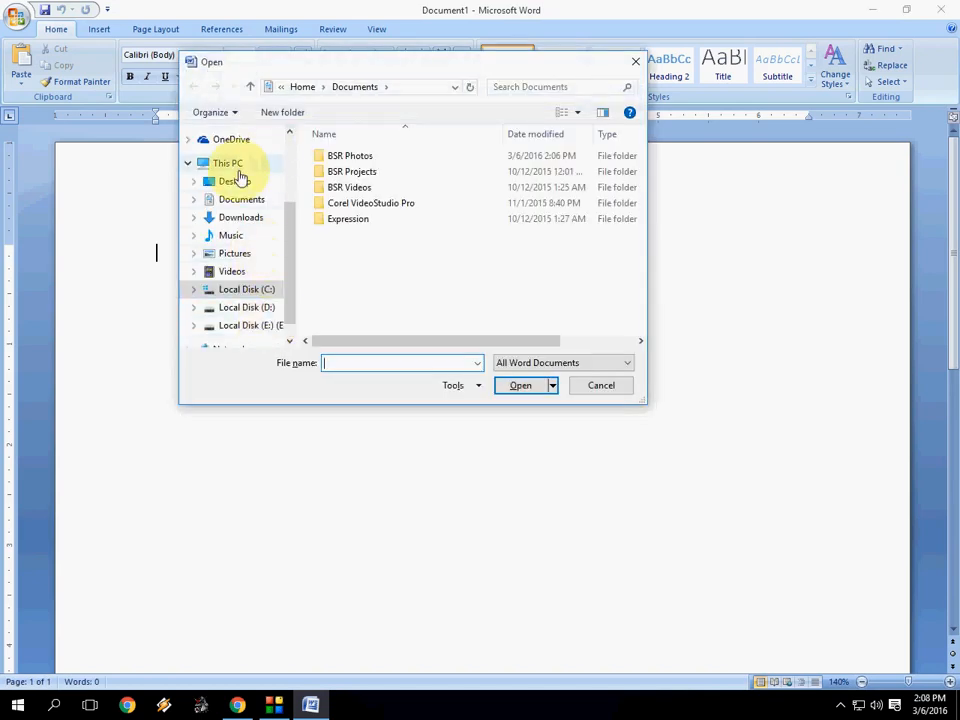
# Browse the Desktop in the Open dialog and select the report file.
pyautogui.click(235, 181)
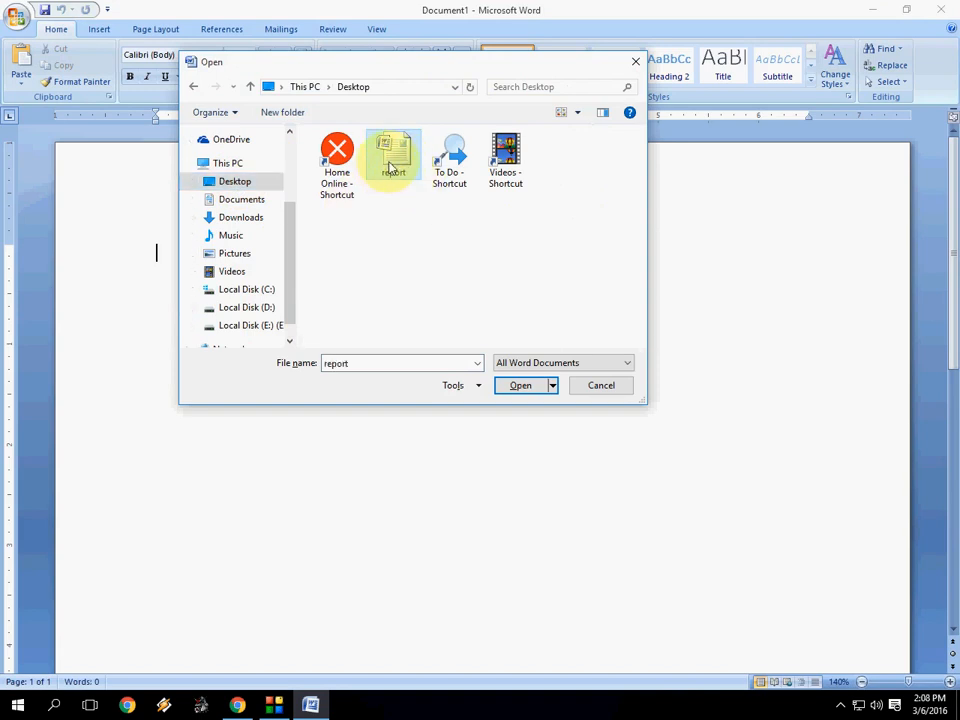
pyautogui.moveTo(393, 163)
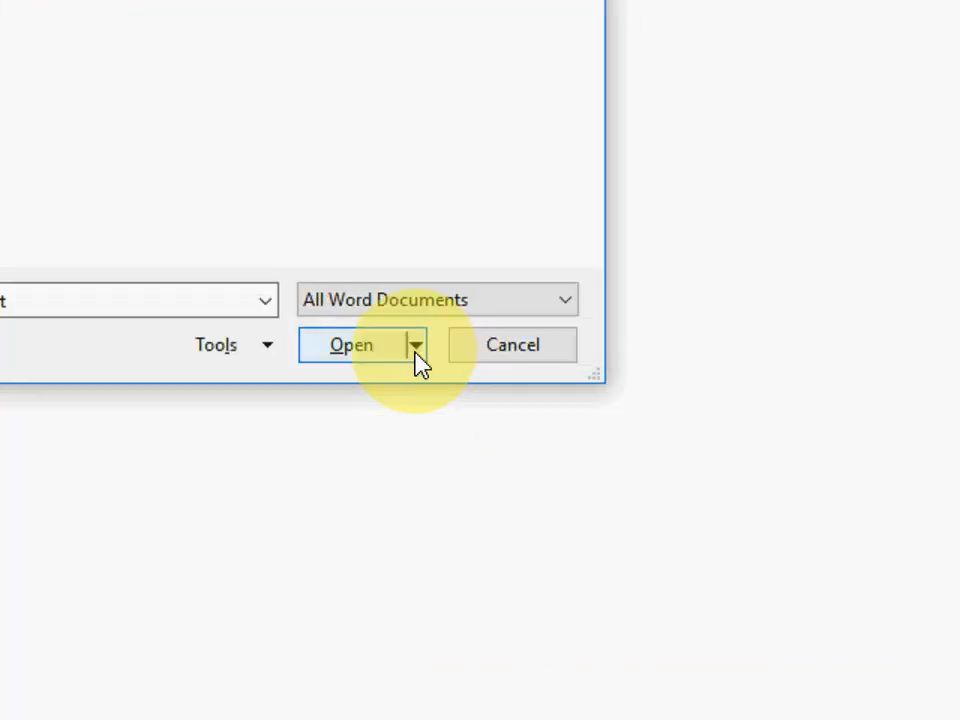
# Open the report file using Open and Repair from the Open button's menu.
pyautogui.click(414, 344)
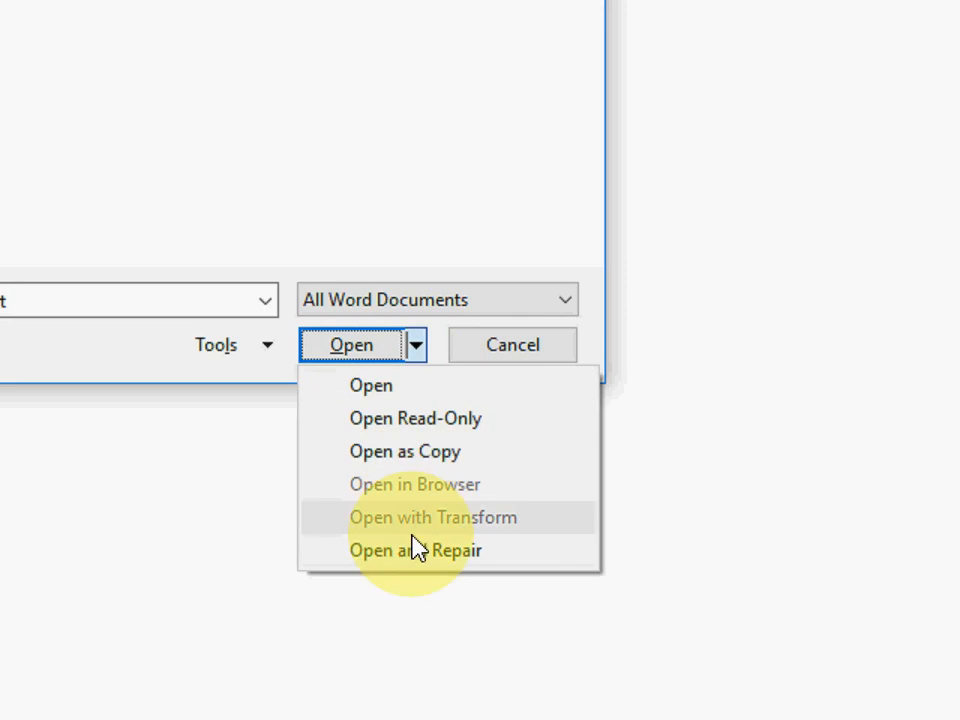
pyautogui.moveTo(430, 565)
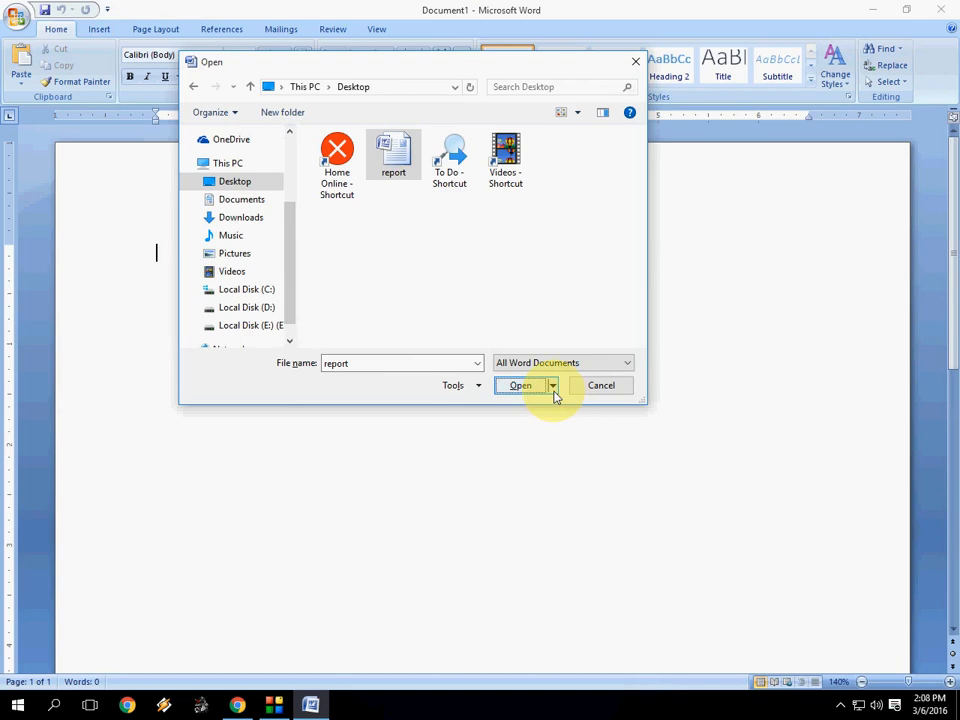
pyautogui.click(551, 385)
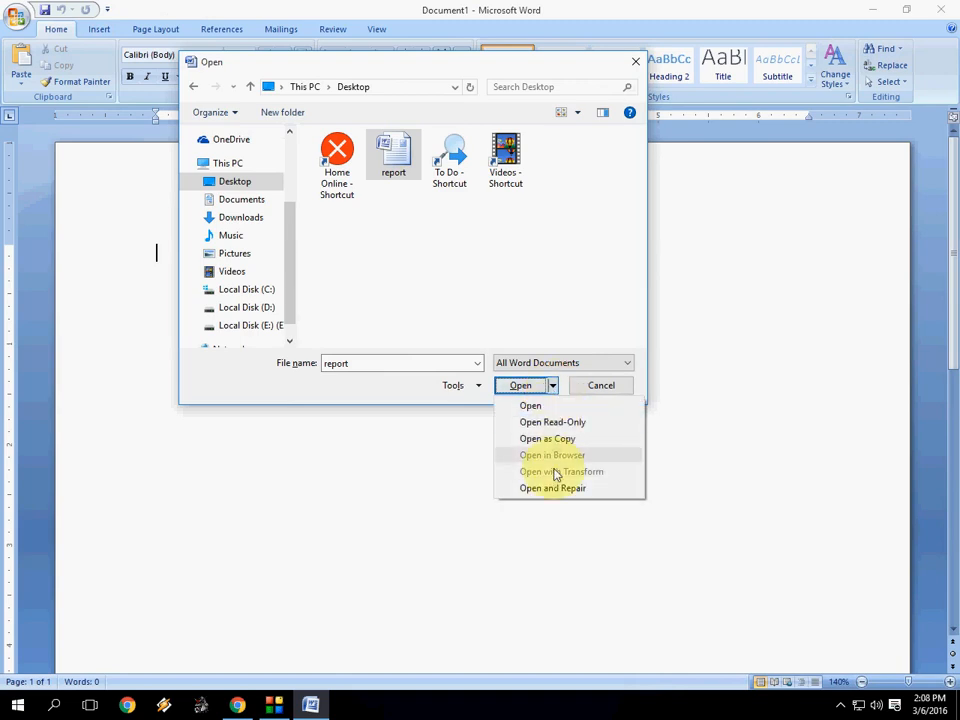
pyautogui.moveTo(552, 488)
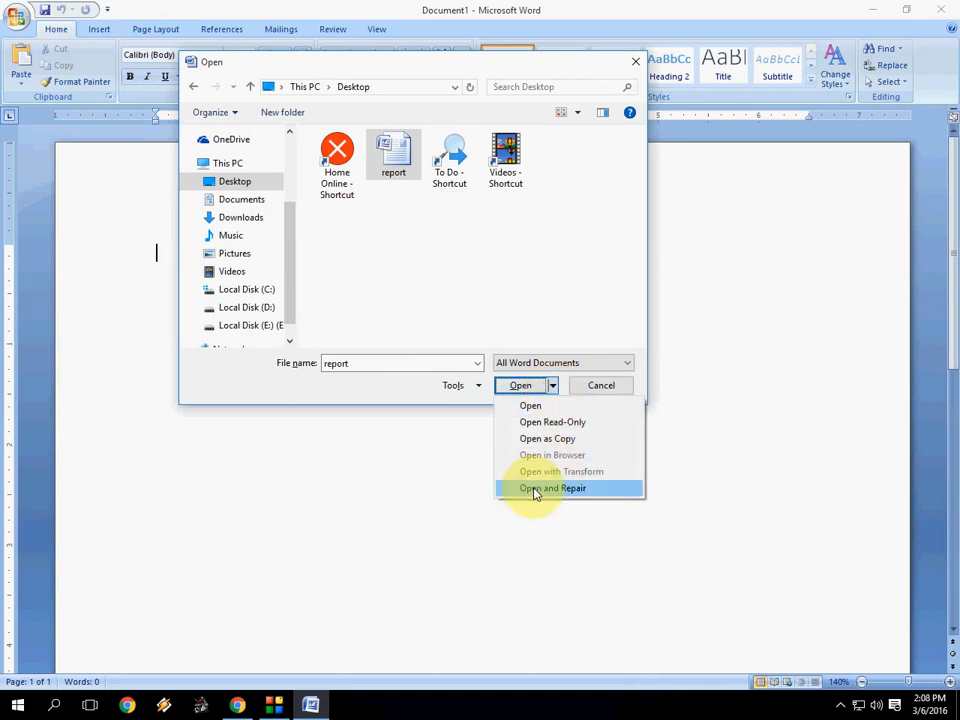
pyautogui.click(552, 488)
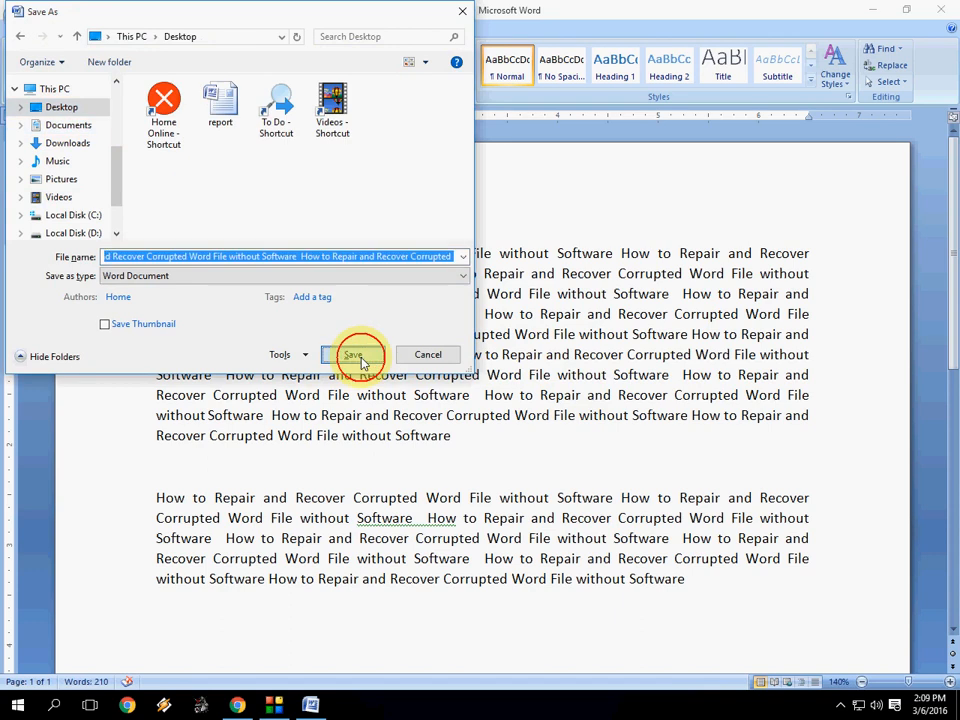
# Save the recovered report to the Desktop under its suggested opening-text file name.
pyautogui.click(352, 354)
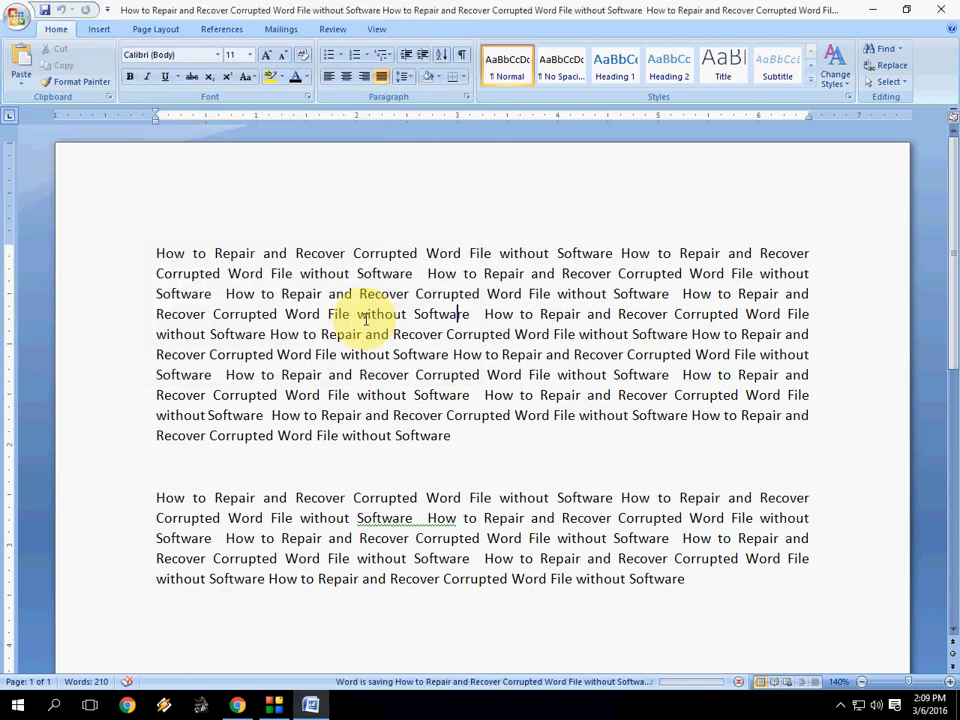